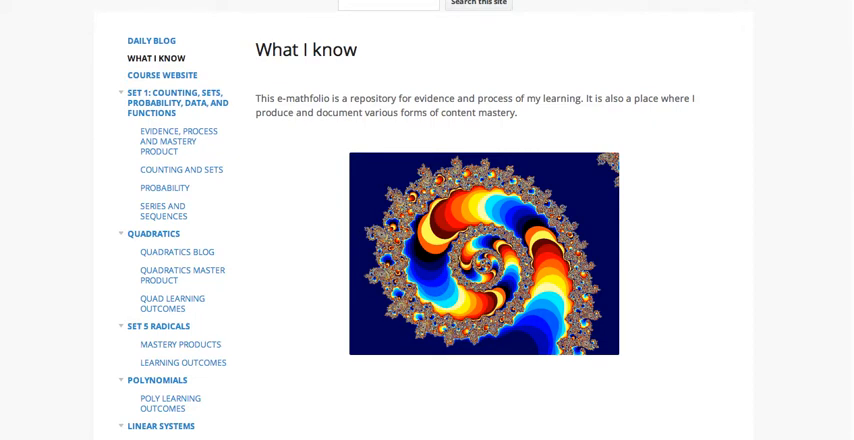
mouse_move(442, 270)
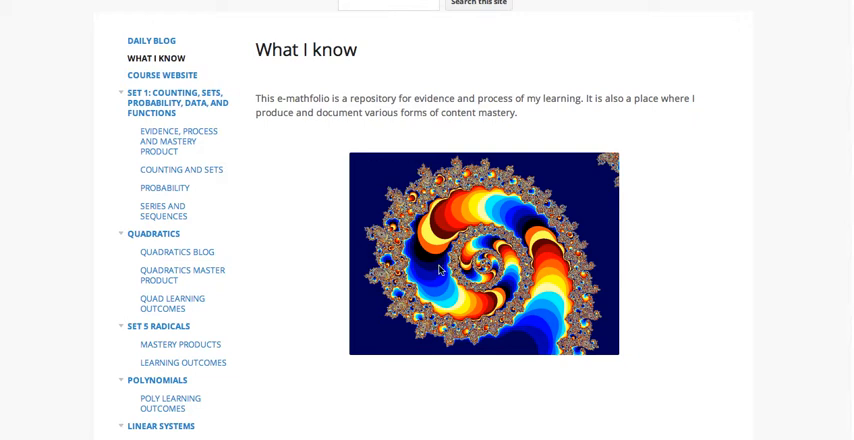
mouse_move(442, 269)
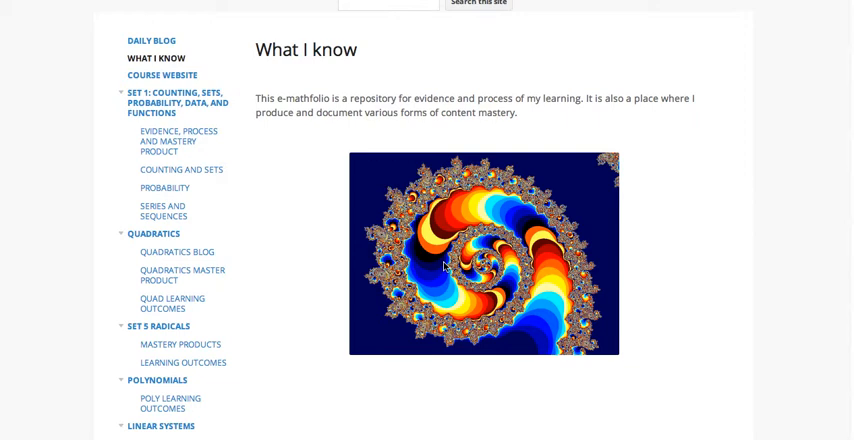
mouse_move(150, 60)
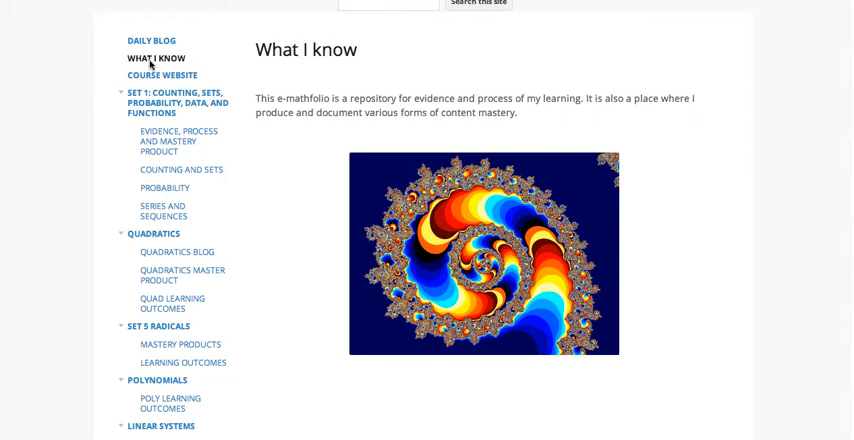
mouse_move(150, 41)
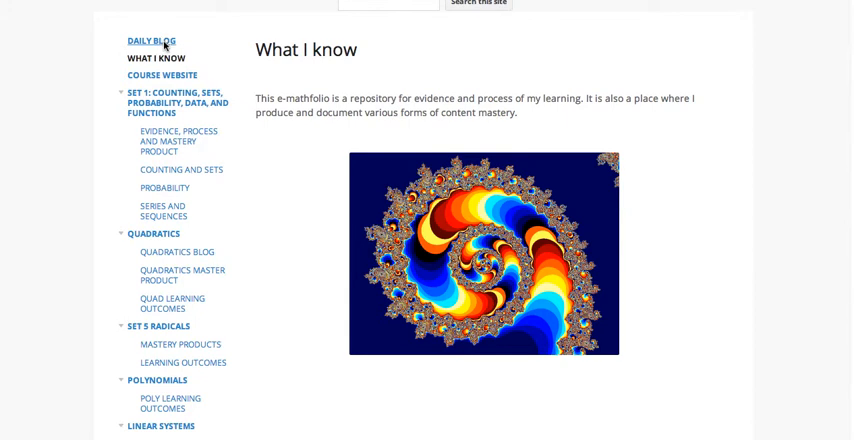
- Open the e-mathfolio's Daily Blog page and scroll through its dated posts
click(147, 41)
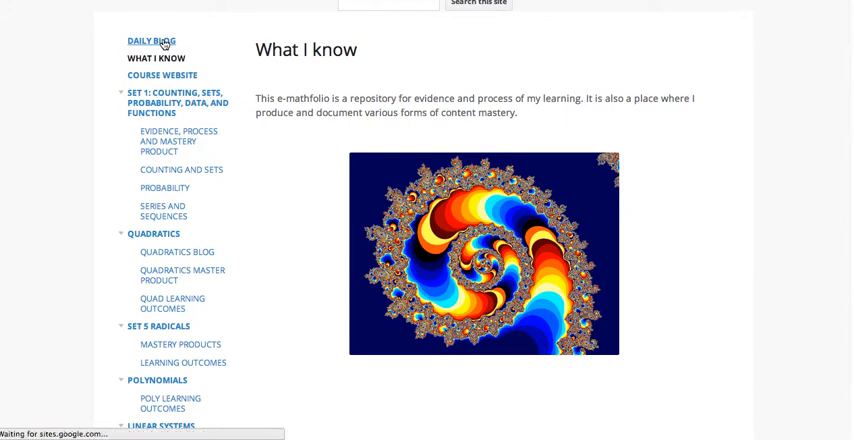
click(150, 41)
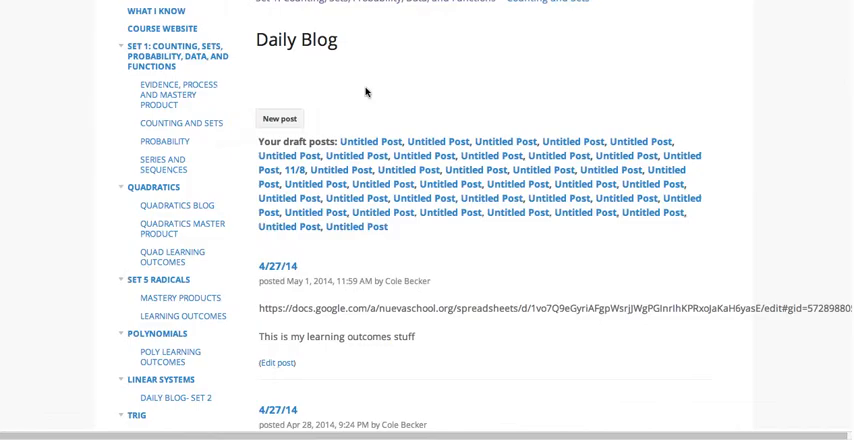
scroll(down, 3)
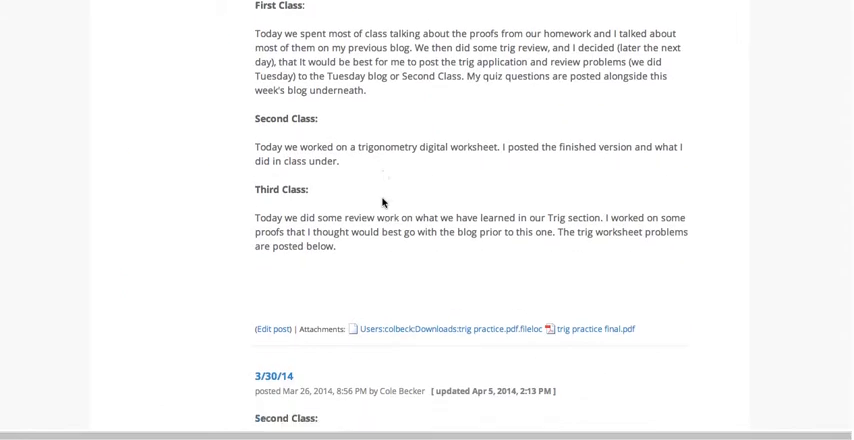
scroll(down, 3)
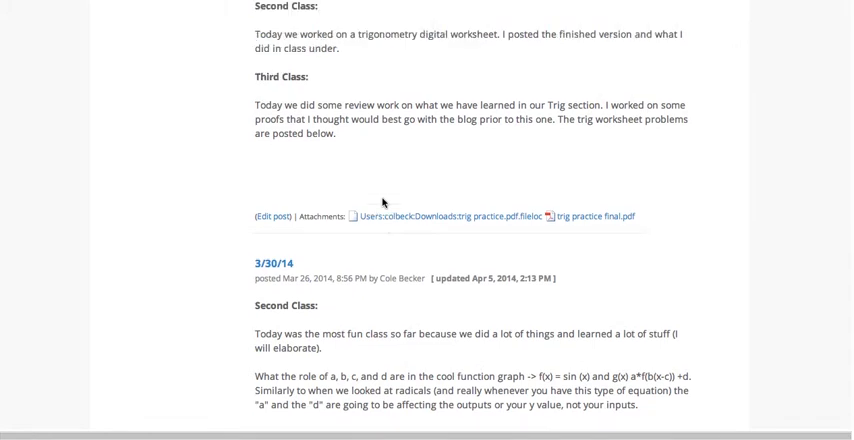
scroll(down, 3)
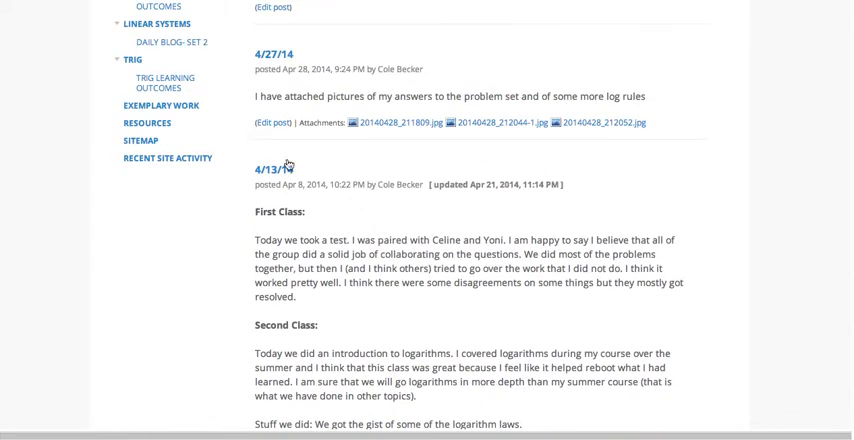
scroll(up, 3)
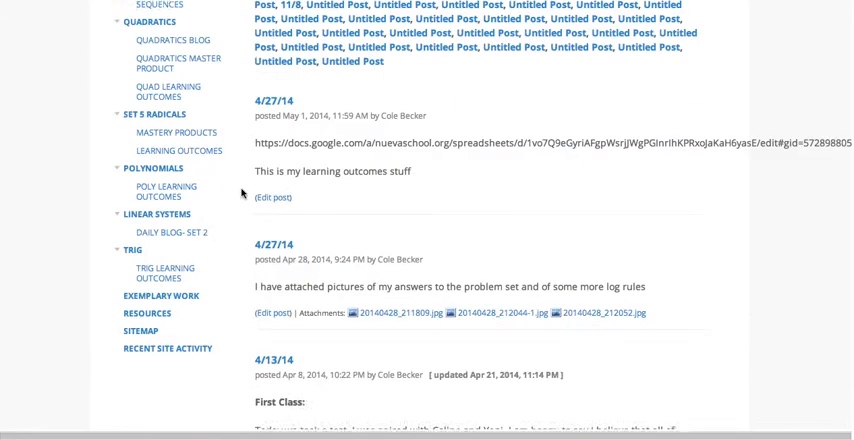
scroll(down, 3)
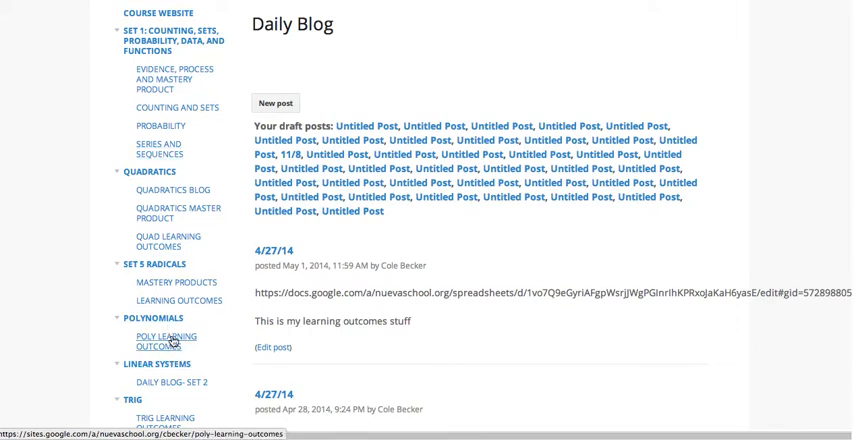
- Open Poly Learning Outcomes under Polynomials and scroll through the polynomial skills list
click(168, 340)
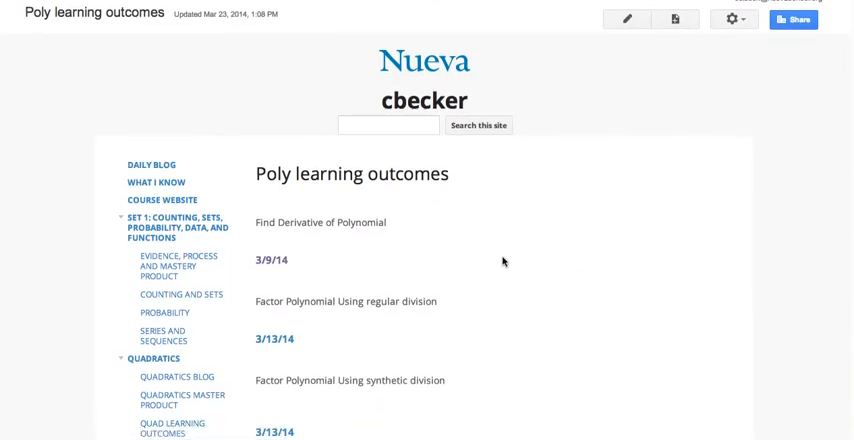
scroll(down, 3)
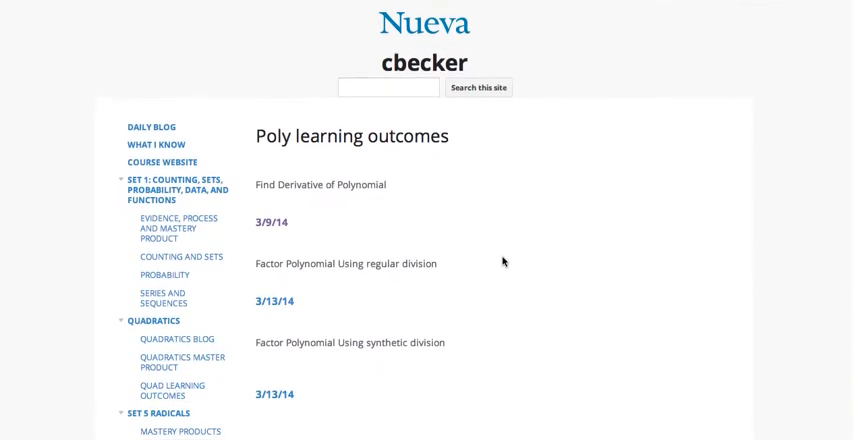
scroll(down, 3)
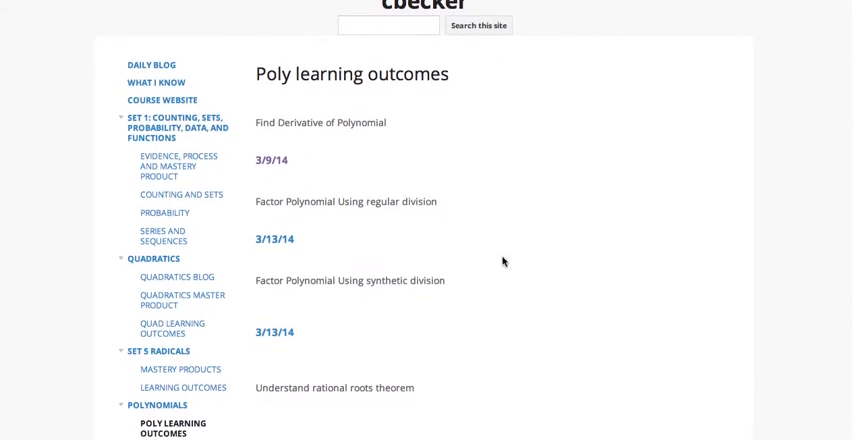
scroll(down, 3)
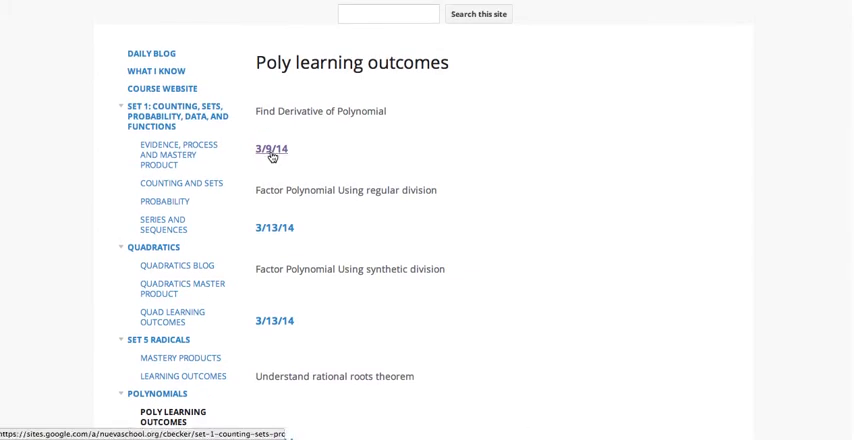
- Open the 3/9/14 derivative evidence post, scroll it, and view its linked YouTube video
click(270, 148)
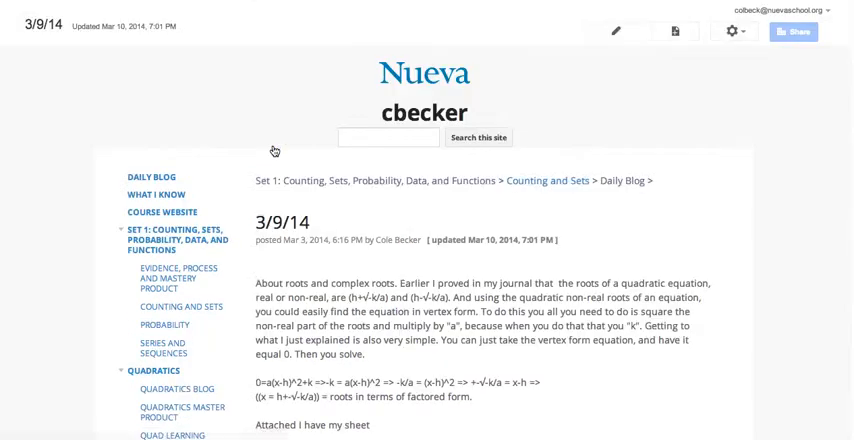
scroll(down, 3)
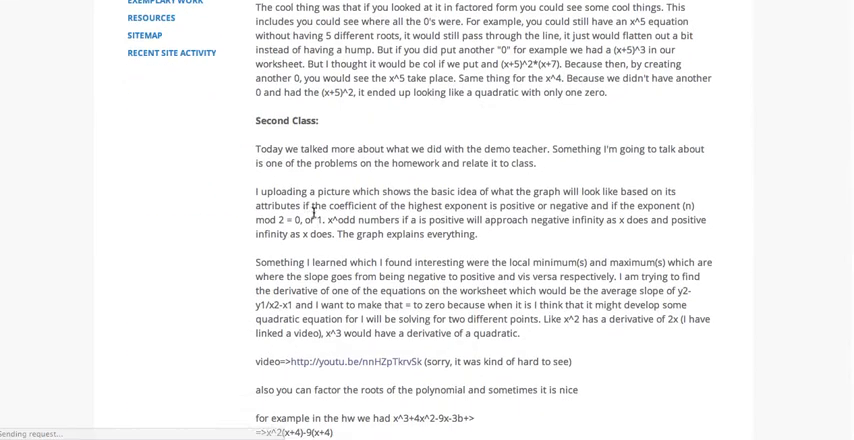
scroll(down, 3)
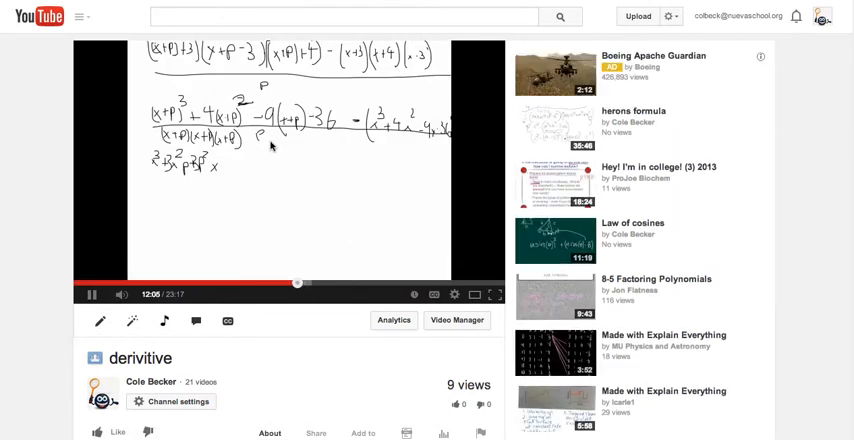
click(91, 294)
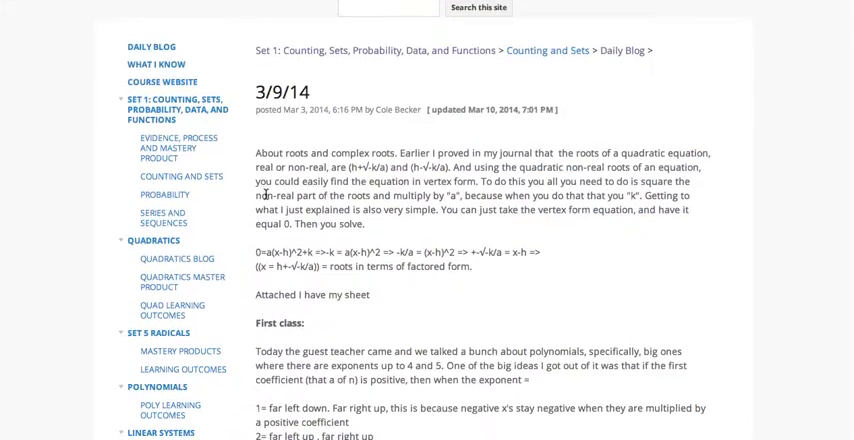
- Browse the Trig Learning Outcomes page, then open the Exemplary Work page
scroll(down, 3)
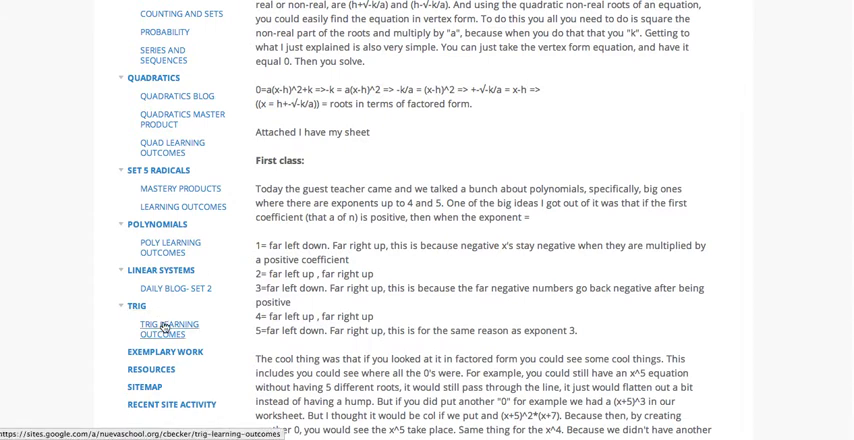
click(169, 328)
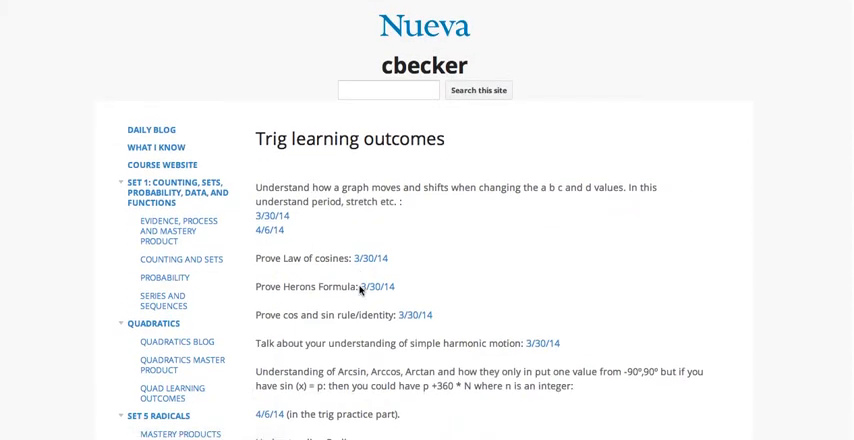
scroll(down, 3)
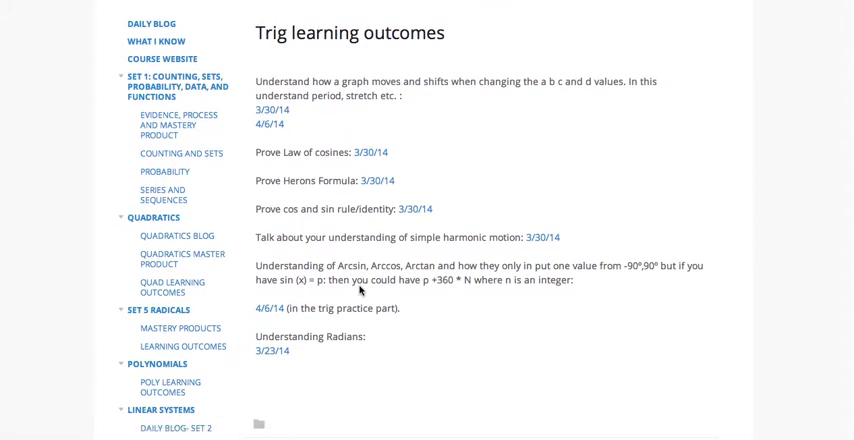
mouse_move(367, 202)
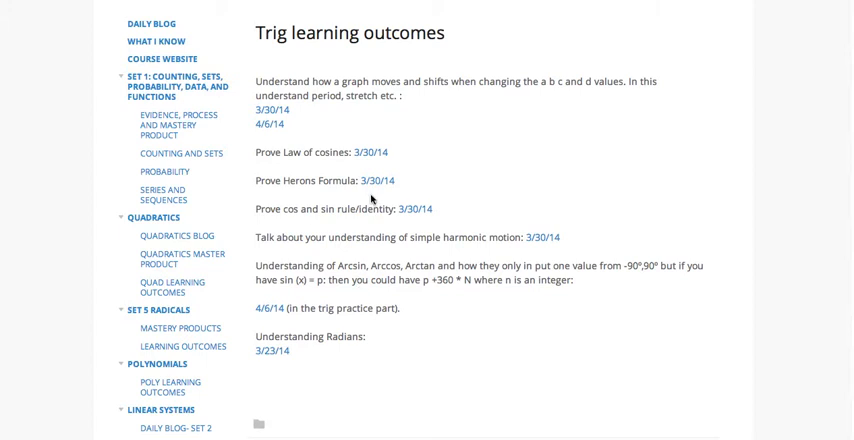
mouse_move(371, 200)
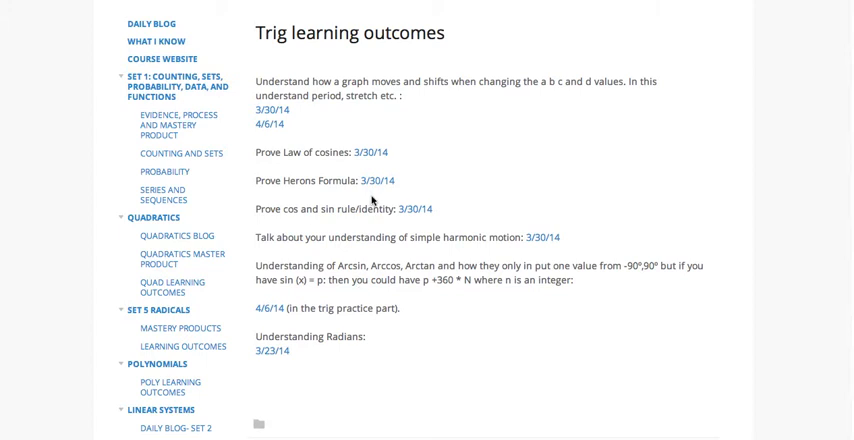
mouse_move(294, 162)
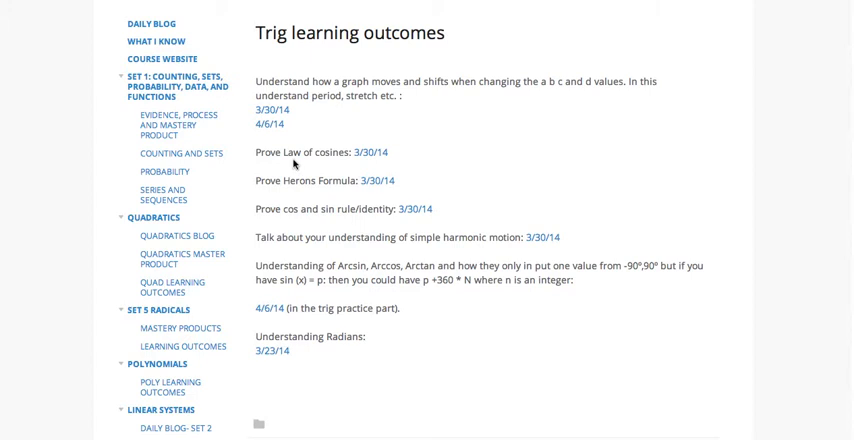
scroll(down, 3)
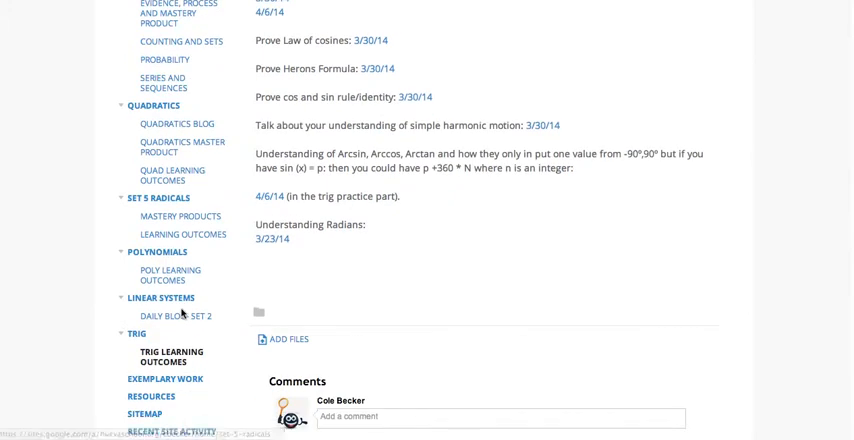
scroll(down, 3)
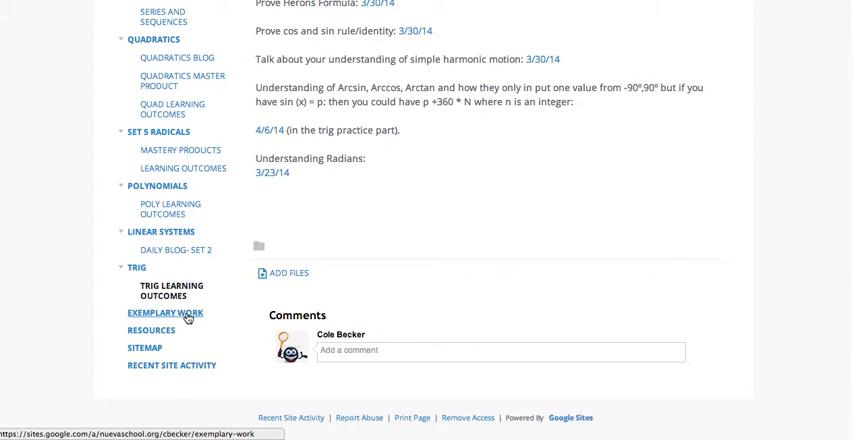
click(166, 313)
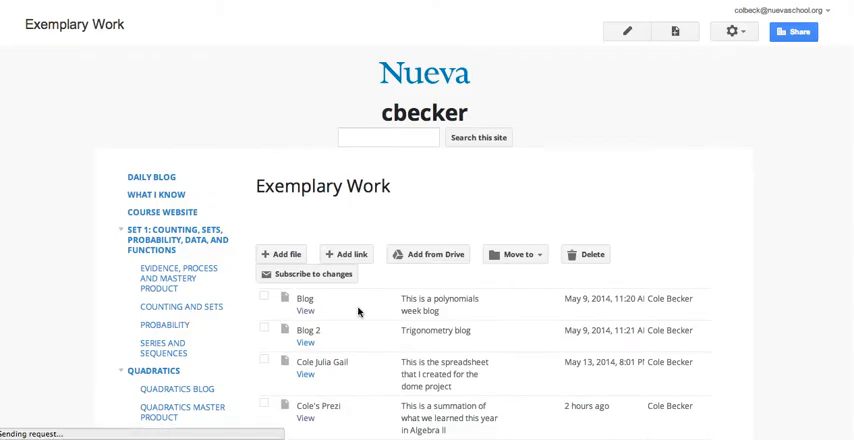
- Scroll the Exemplary Work file list and view Cole's Algebra II summary Prezi
scroll(down, 3)
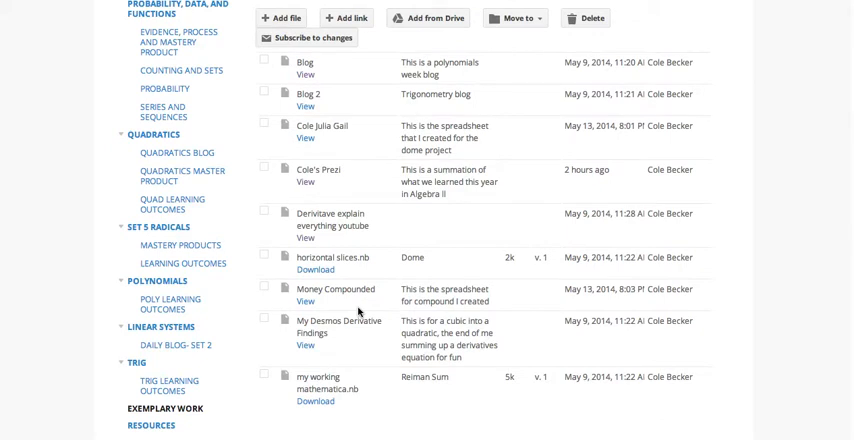
mouse_move(340, 328)
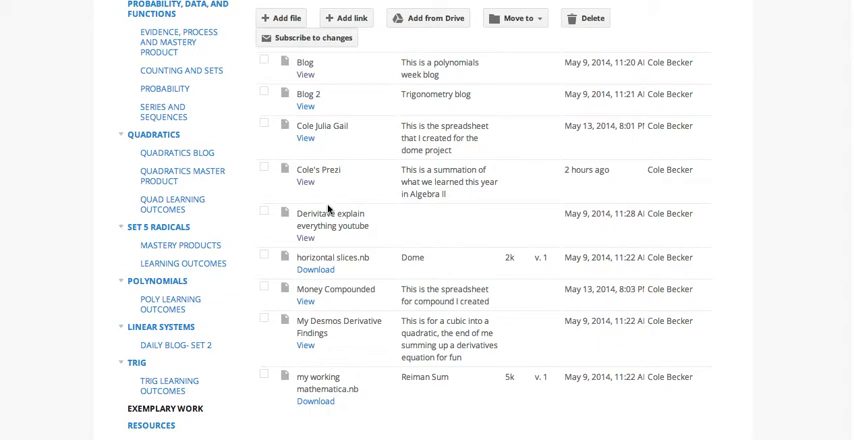
click(305, 182)
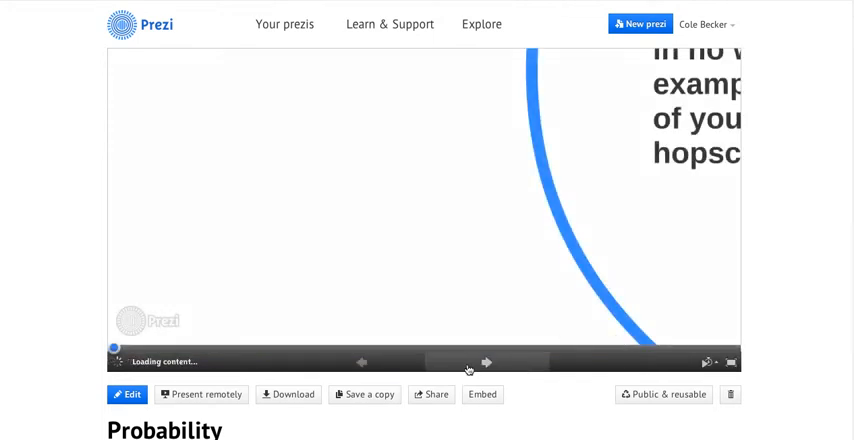
- Advance the Prezi through probability, logarithms, trigonometry, conics and the quadratics video
click(487, 362)
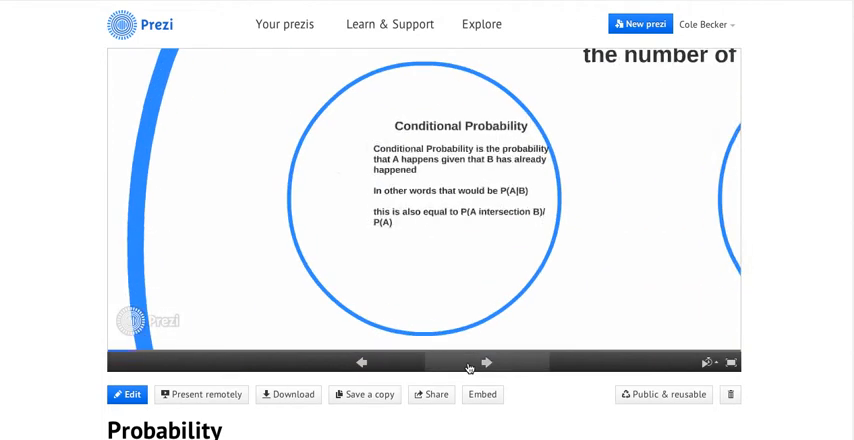
click(486, 362)
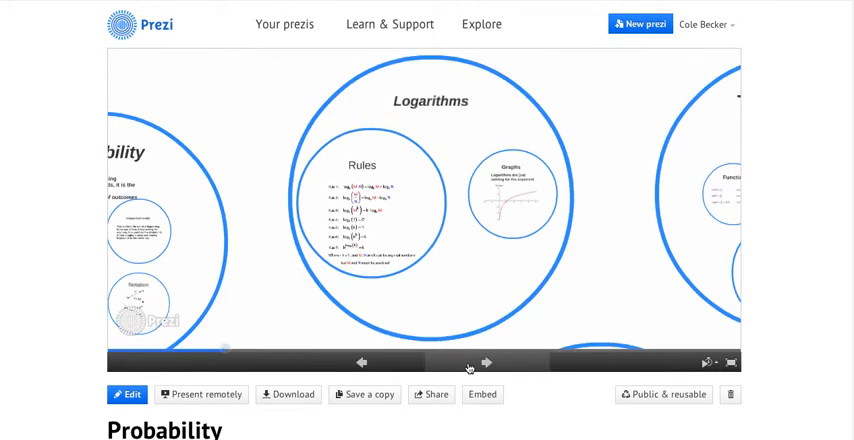
click(487, 363)
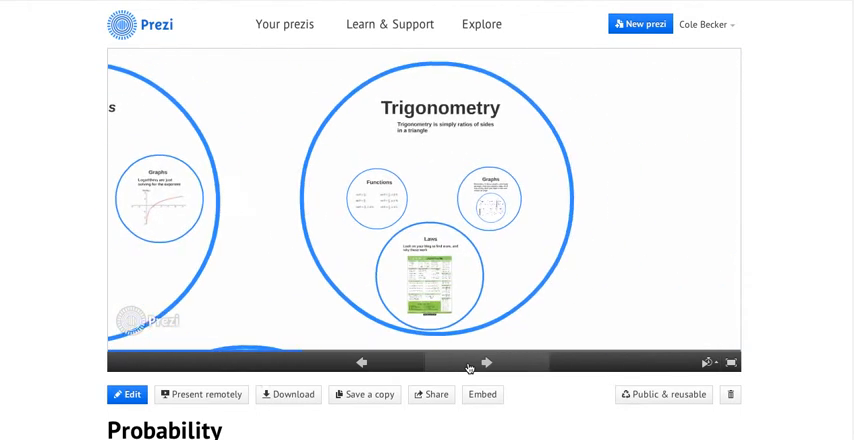
click(487, 362)
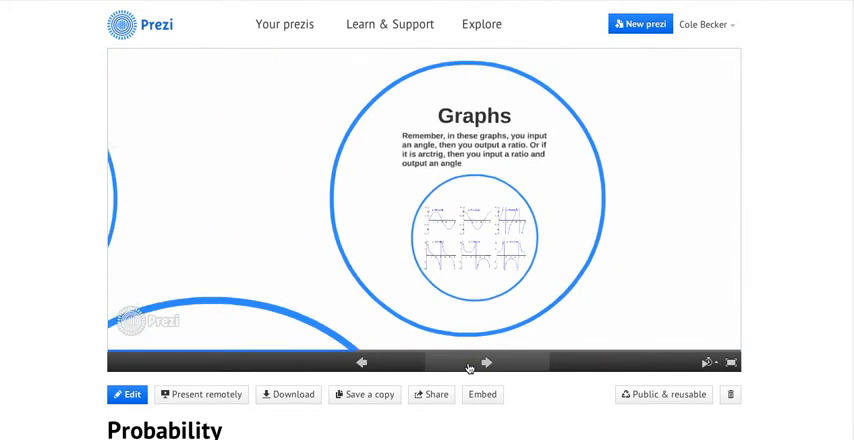
click(488, 362)
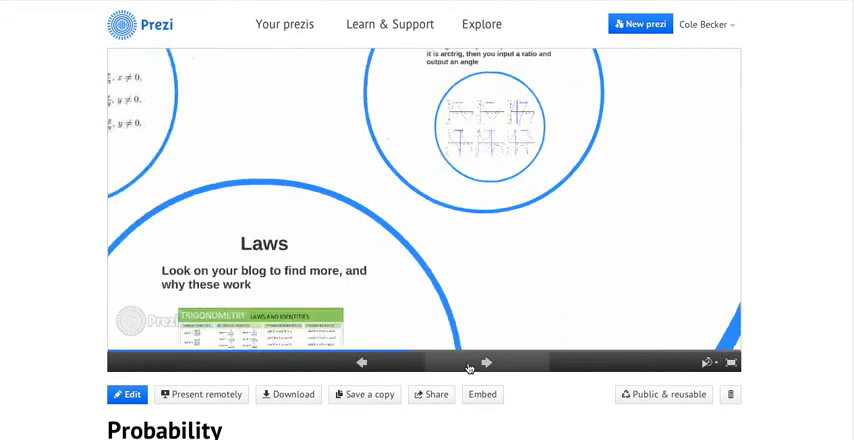
click(487, 362)
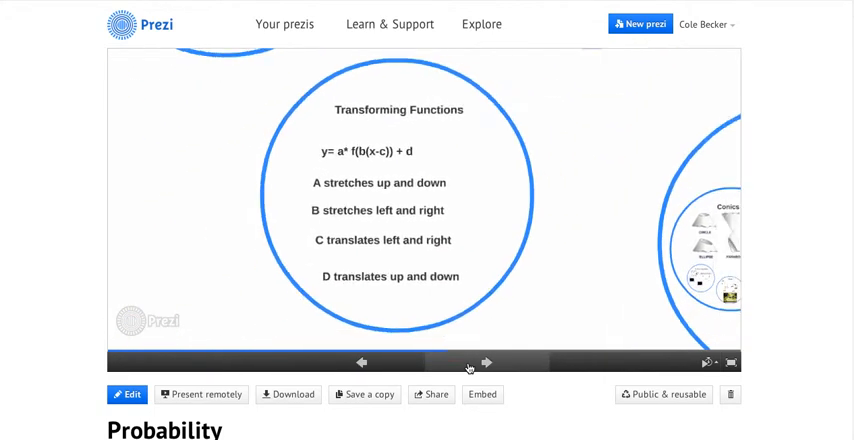
click(487, 363)
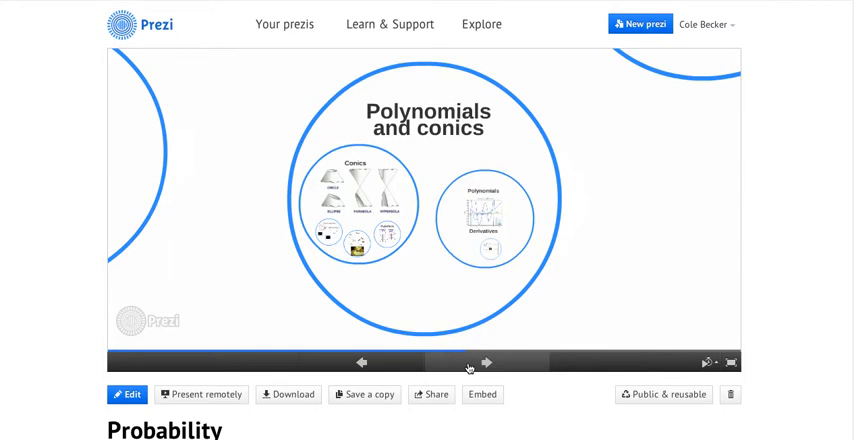
click(486, 363)
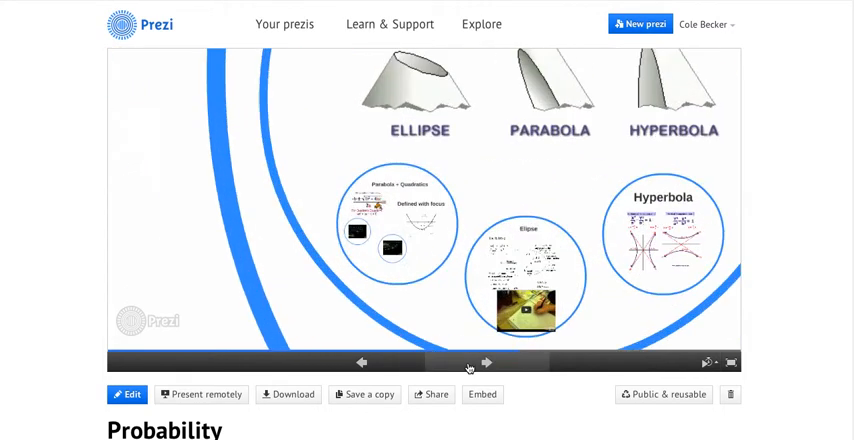
click(486, 363)
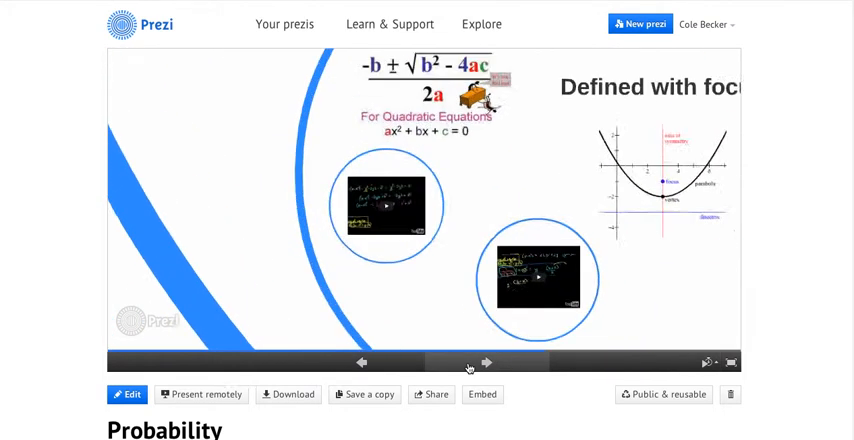
click(486, 363)
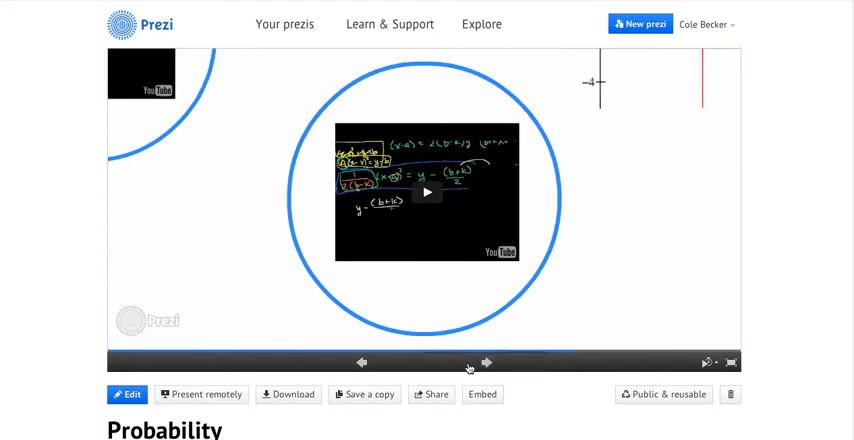
click(487, 363)
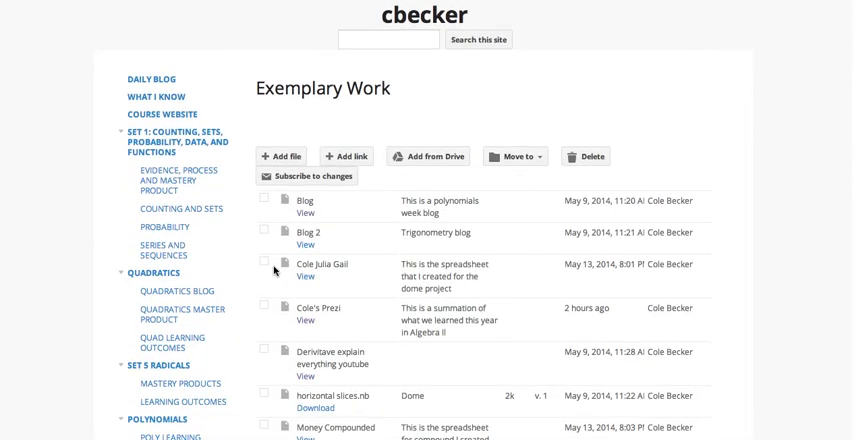
mouse_move(277, 40)
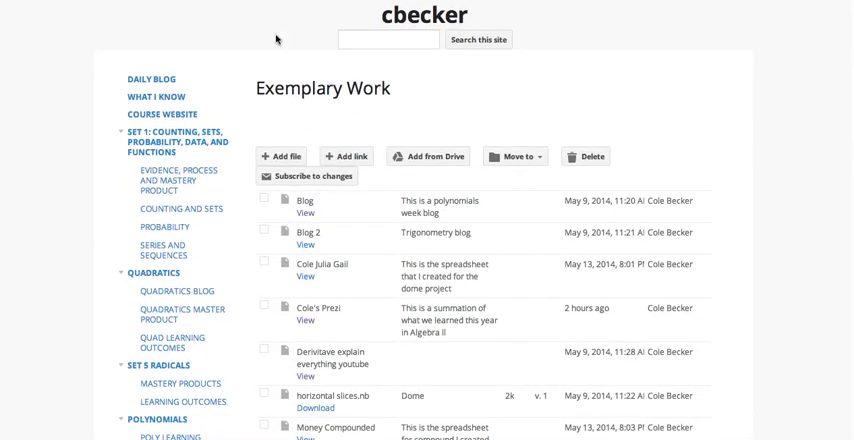